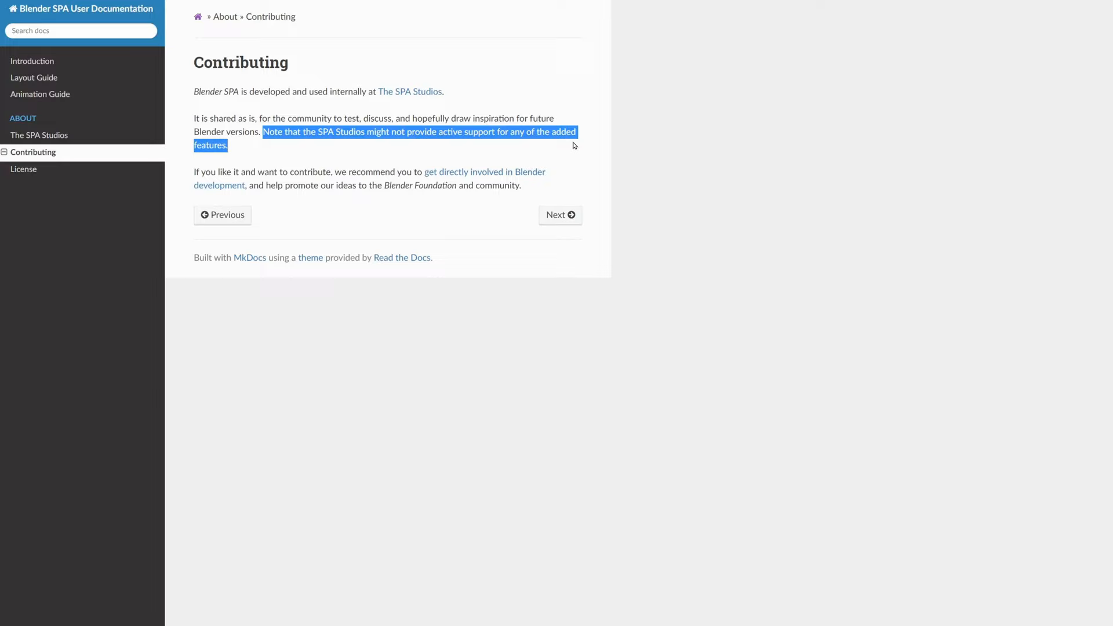
# Switch to the YouTube tab showing 'Developing Grease Pencil at the SPA Studios'
pyautogui.click(216, 6)
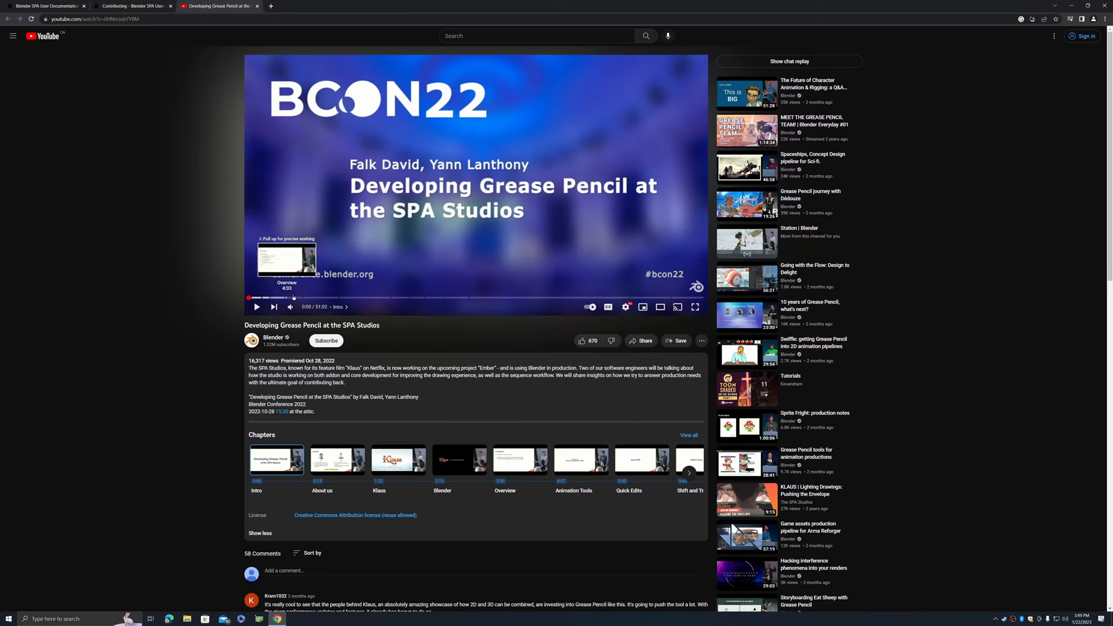
pyautogui.click(48, 6)
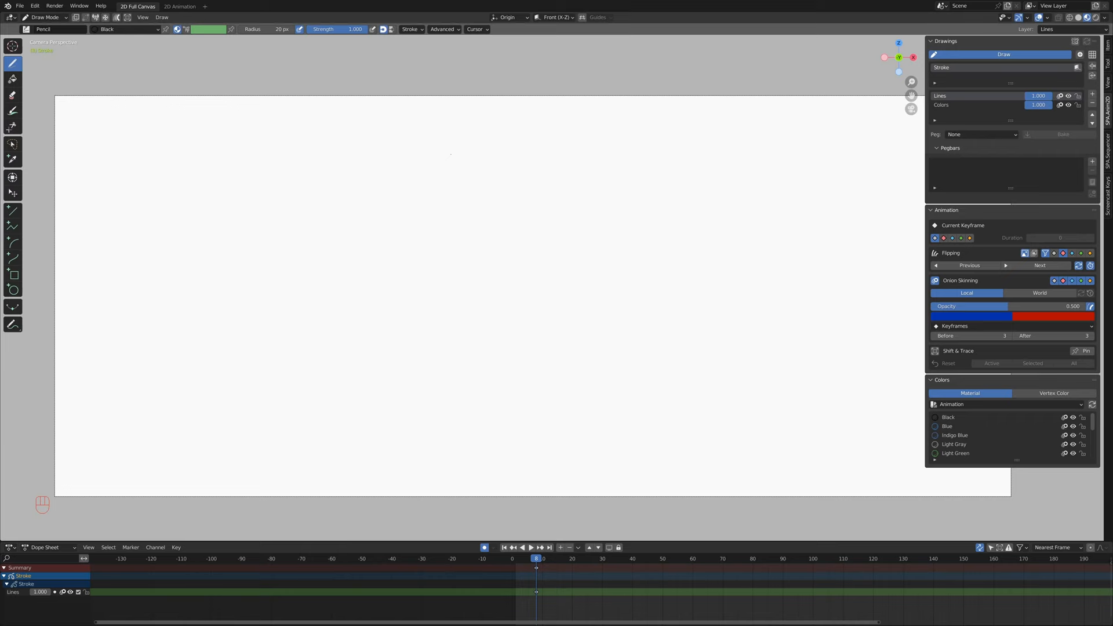
# Draw one curved black check-mark stroke across the middle of the canvas
pyautogui.moveTo(383, 330); pyautogui.dragTo(720, 192)
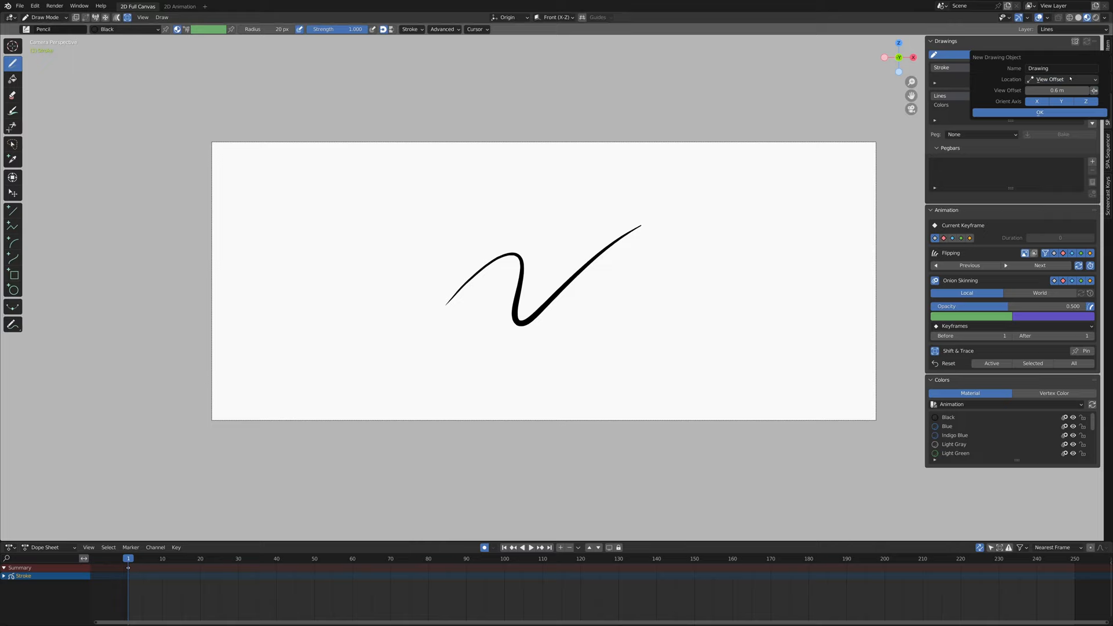
# Confirm adding the drawing object 'Drawing' at View Offset
pyautogui.click(1039, 112)
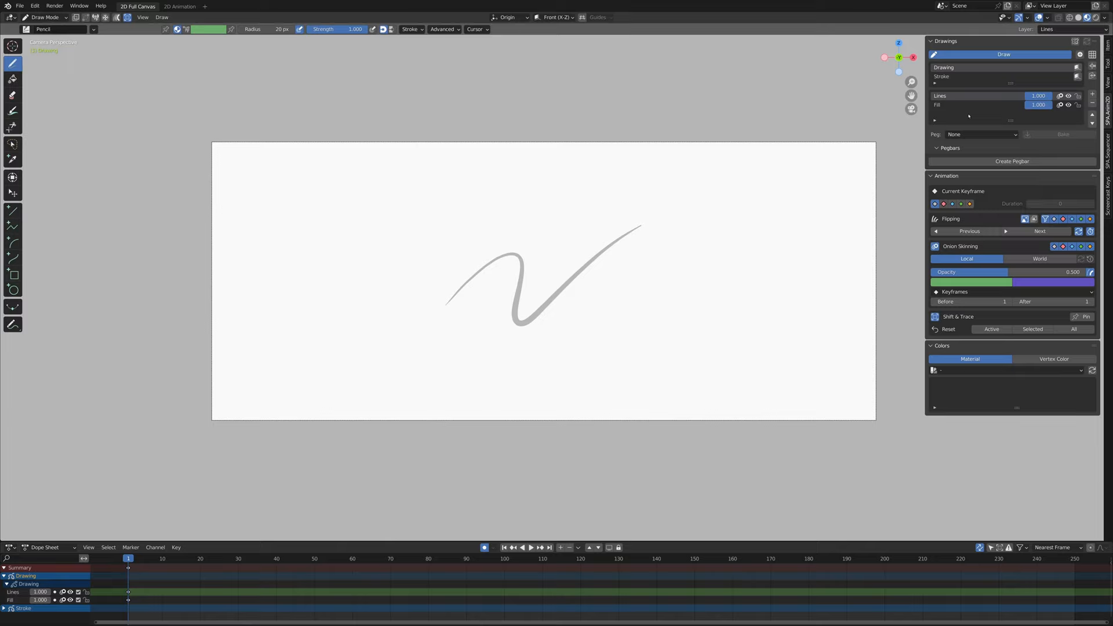
pyautogui.click(1005, 370)
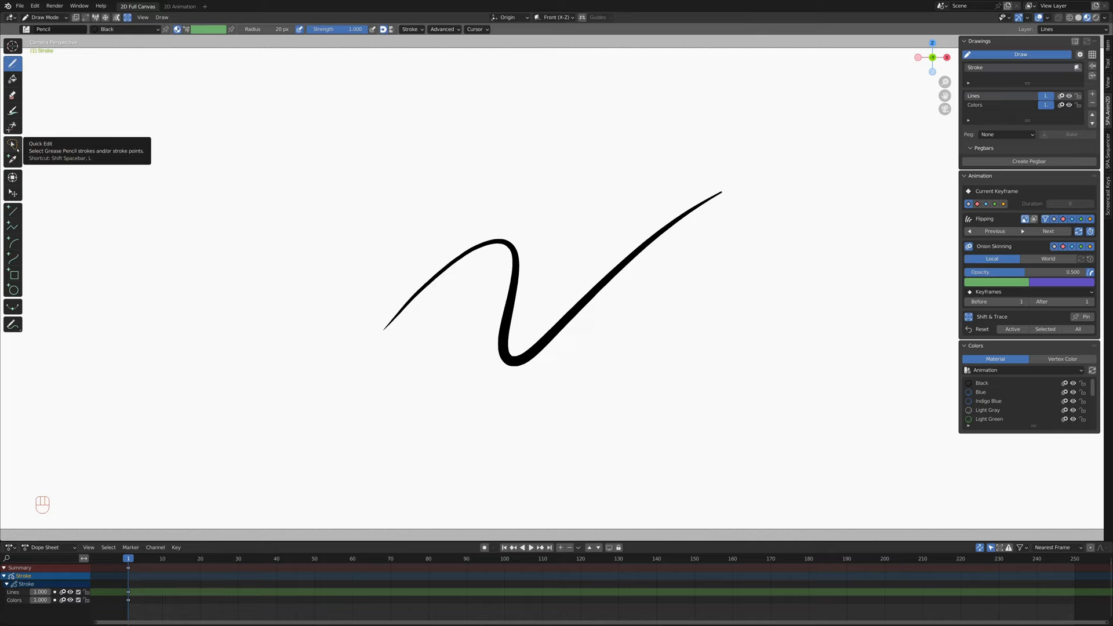
# Offset the selected stroke with Quick Edit and Shift & Trace, leaving a trace outline
pyautogui.click(13, 145)
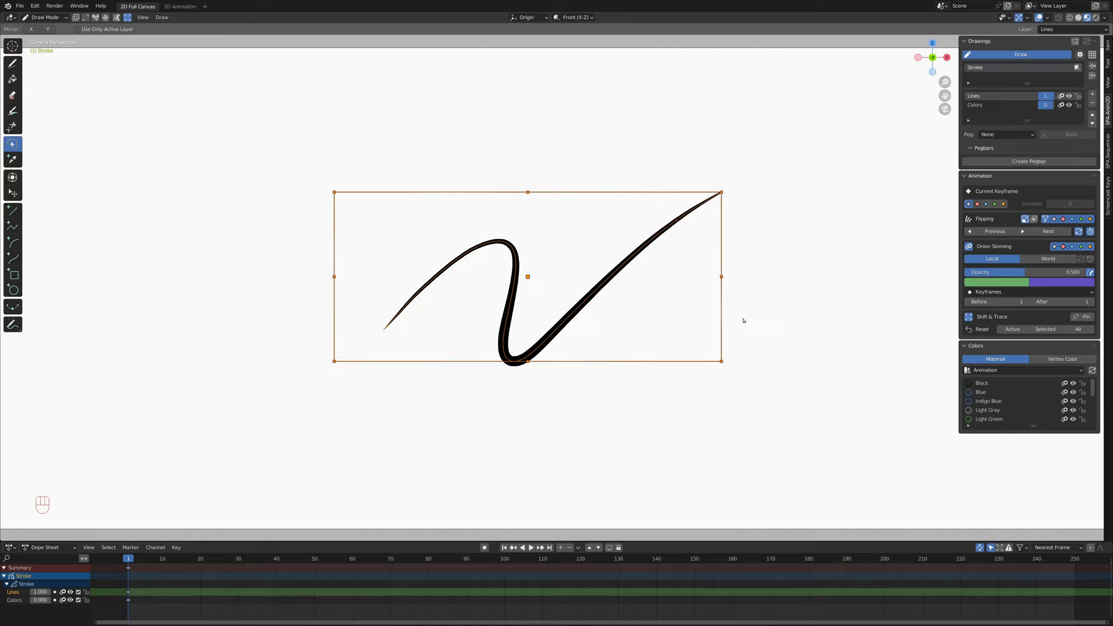
pyautogui.moveTo(539, 317)
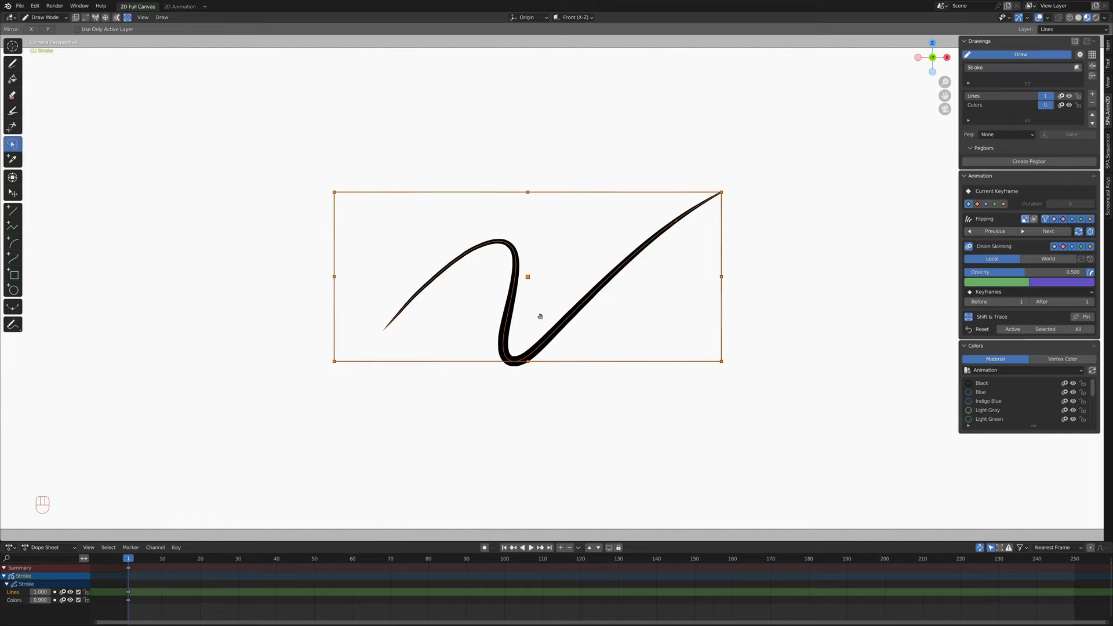
pyautogui.press('Ctrl+Up')
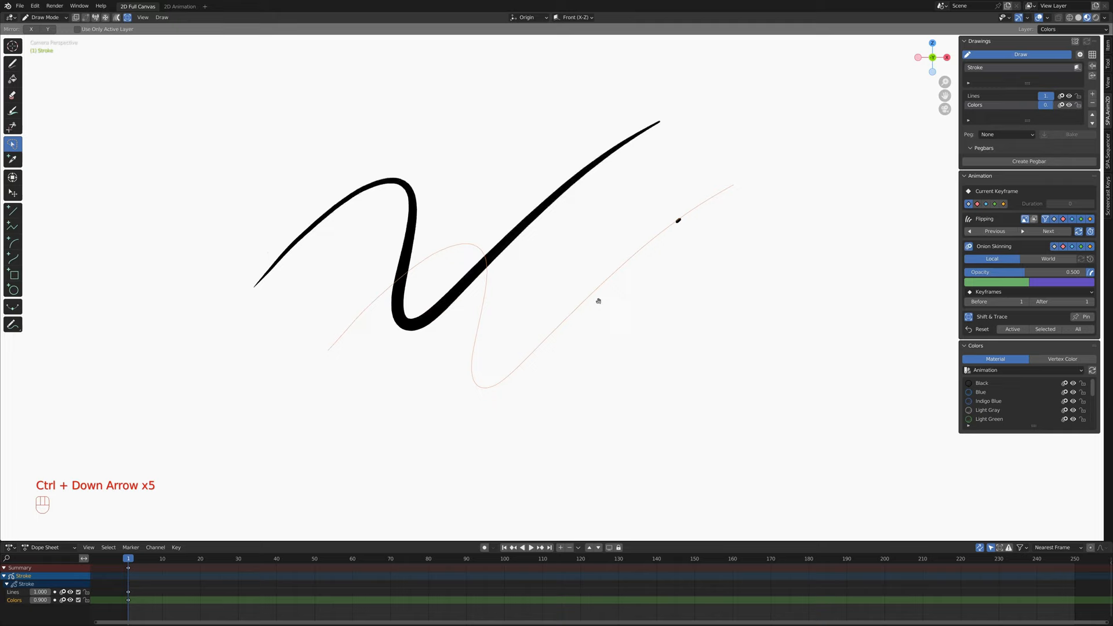
# Reset the Shift & Trace offset so the stroke returns to its spot
pyautogui.press('alt+a')
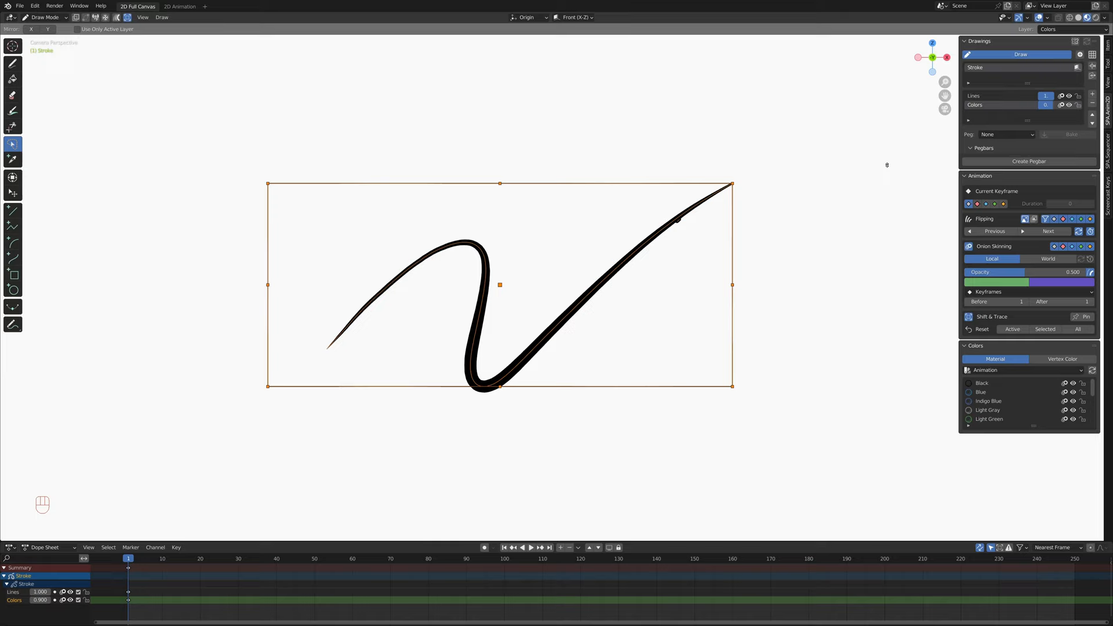
pyautogui.press('ctrl+v')
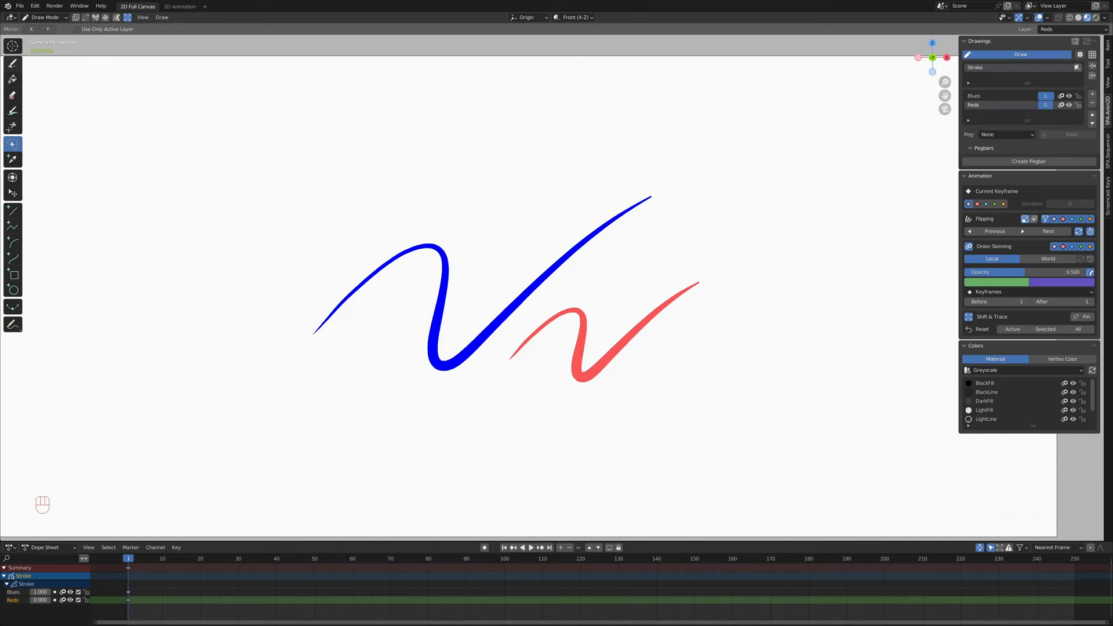
# Bring up the example drawing with Blues and Reds layers
pyautogui.click(12, 62)
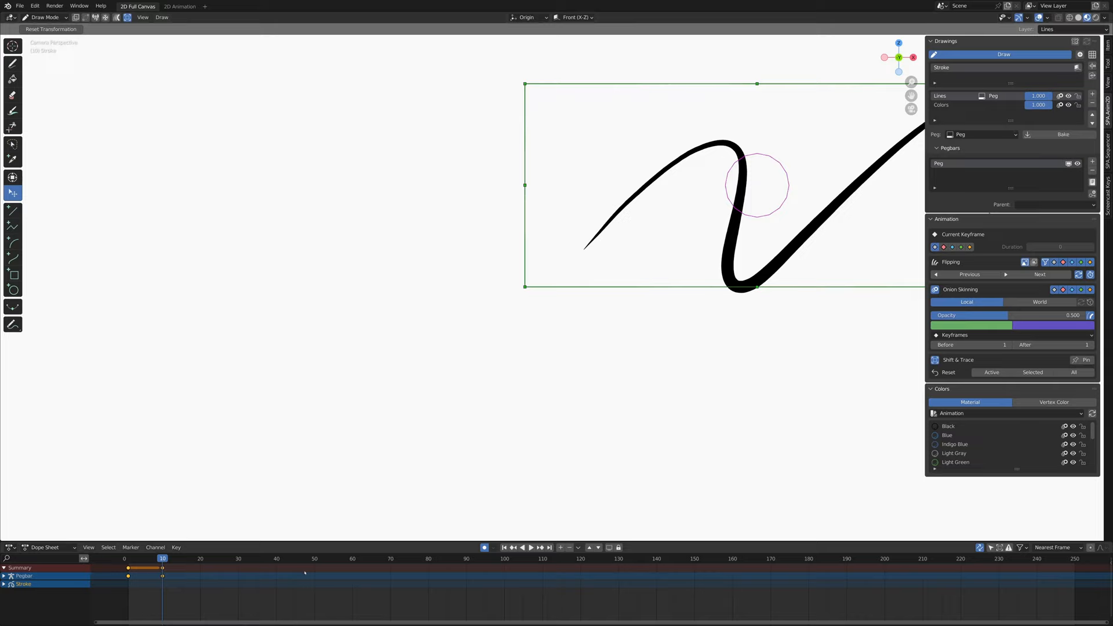
# Work in the SPA Drawings panel to animate the stroke on peg bar 'Peg'
pyautogui.click(152, 559)
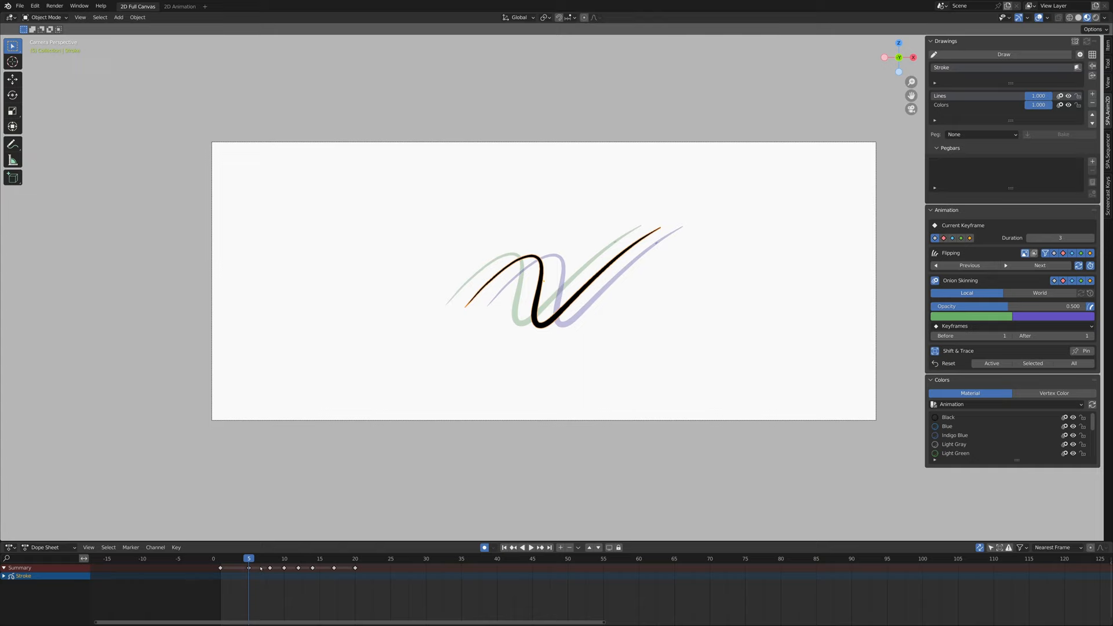
# Enable Onion Skinning with 2 keyframes before and 2 after
pyautogui.click(946, 41)
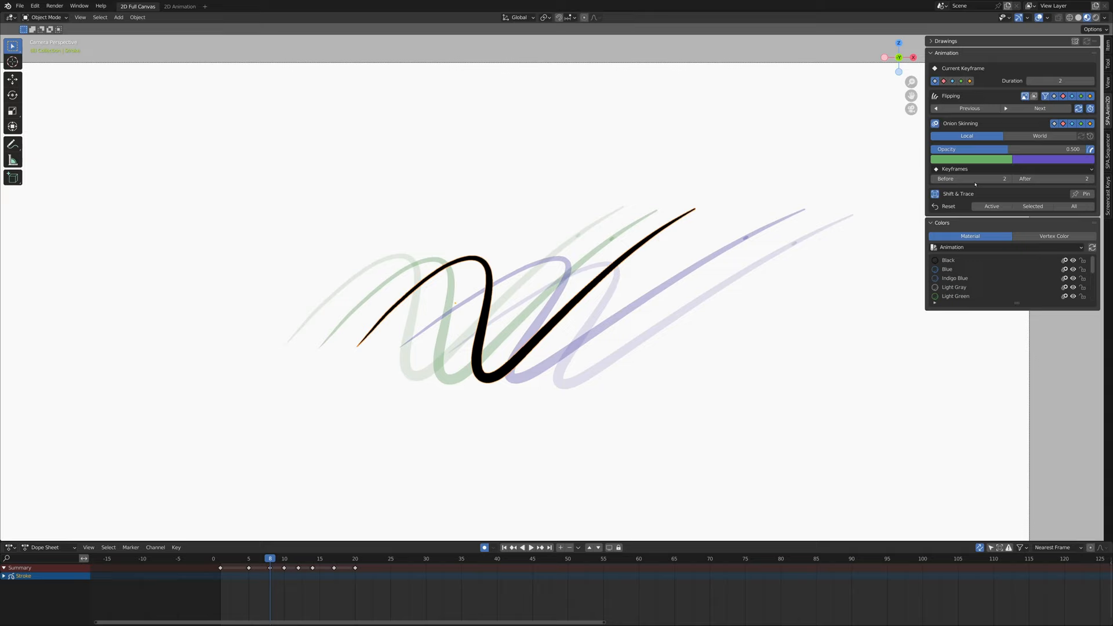
pyautogui.click(1050, 159)
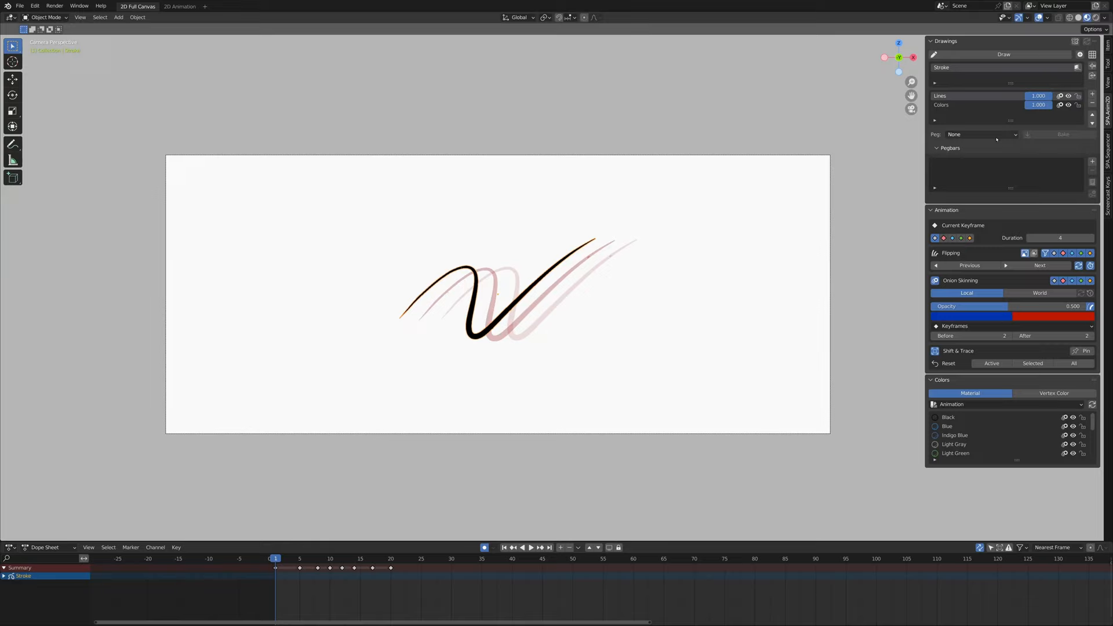
# Add a new peg bar and attach the stroke to 'Peg'
pyautogui.click(980, 134)
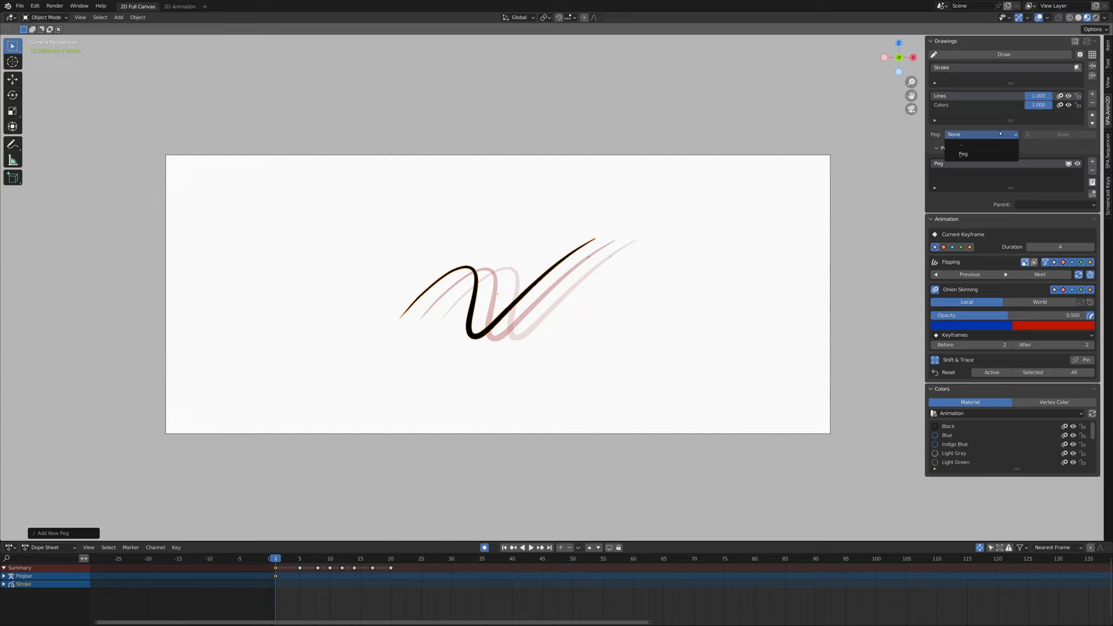
pyautogui.click(962, 154)
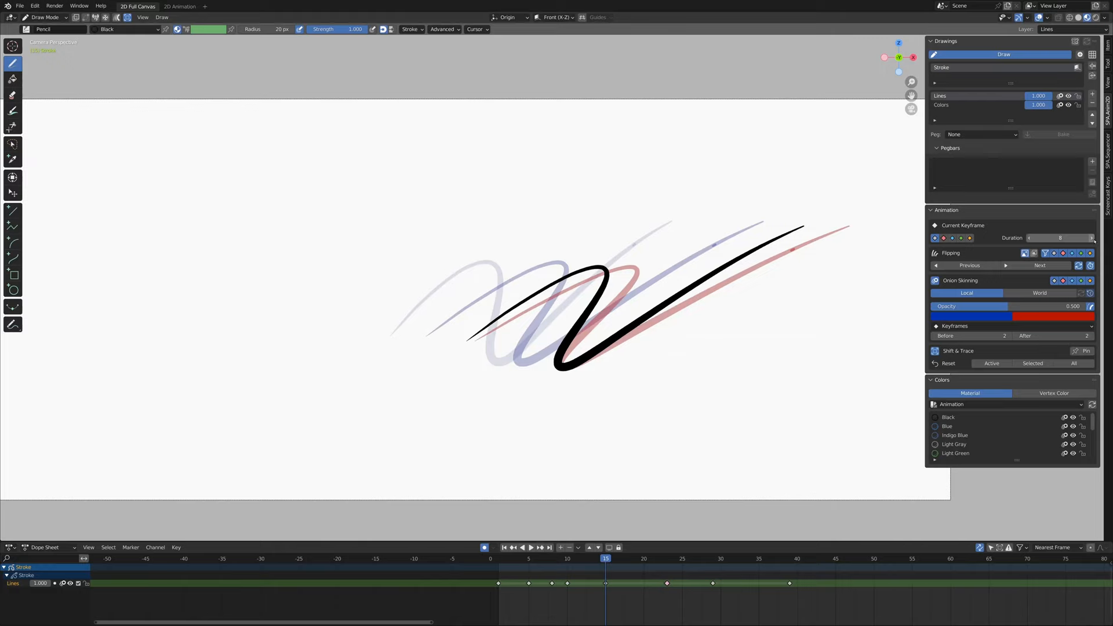
pyautogui.click(1090, 238)
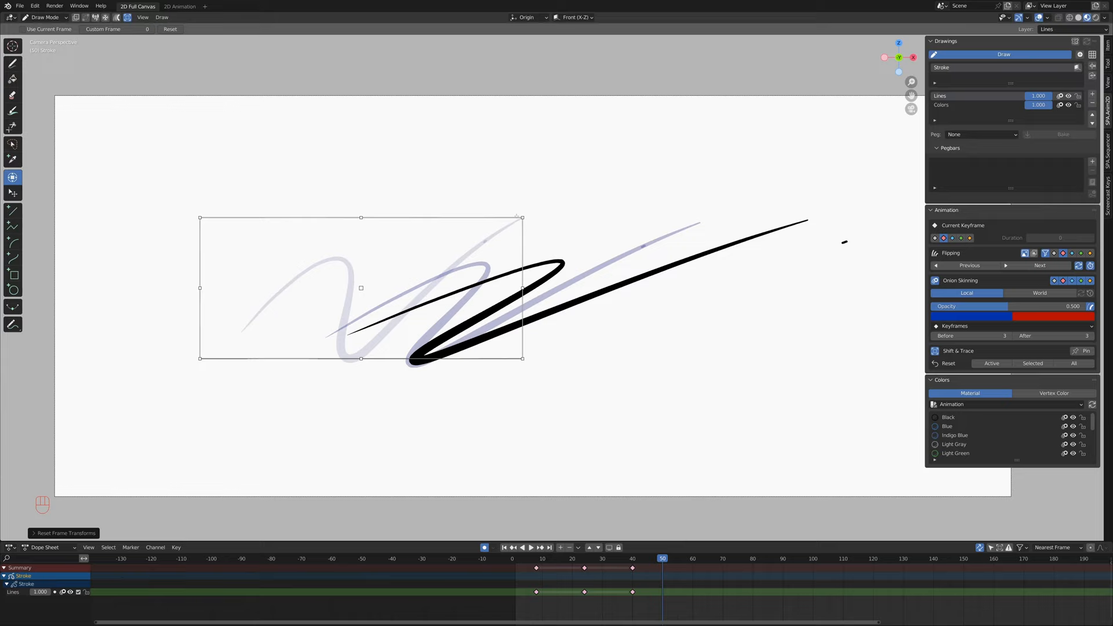
# Undo the last frame transform made with Shift & Trace
pyautogui.press('ctrl+z')
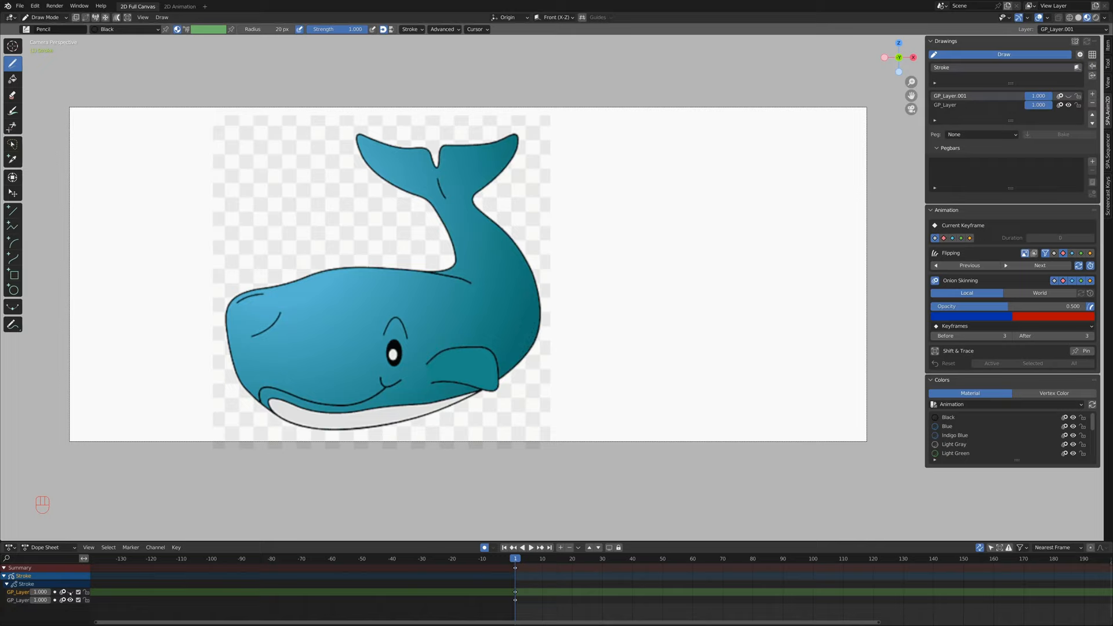
# Drag the pasted whale reference image into place on the new GP_Layer.001
pyautogui.moveTo(382, 337); pyautogui.dragTo(408, 328)
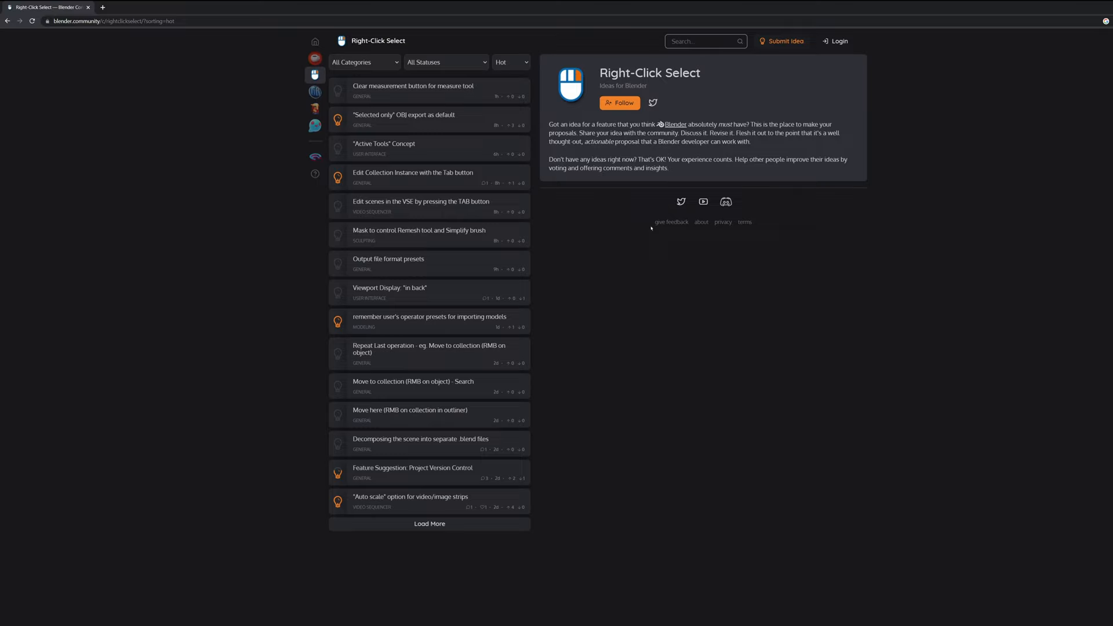
# Filter the Right-Click Select ideas list to the Grease Pencil category
pyautogui.click(364, 62)
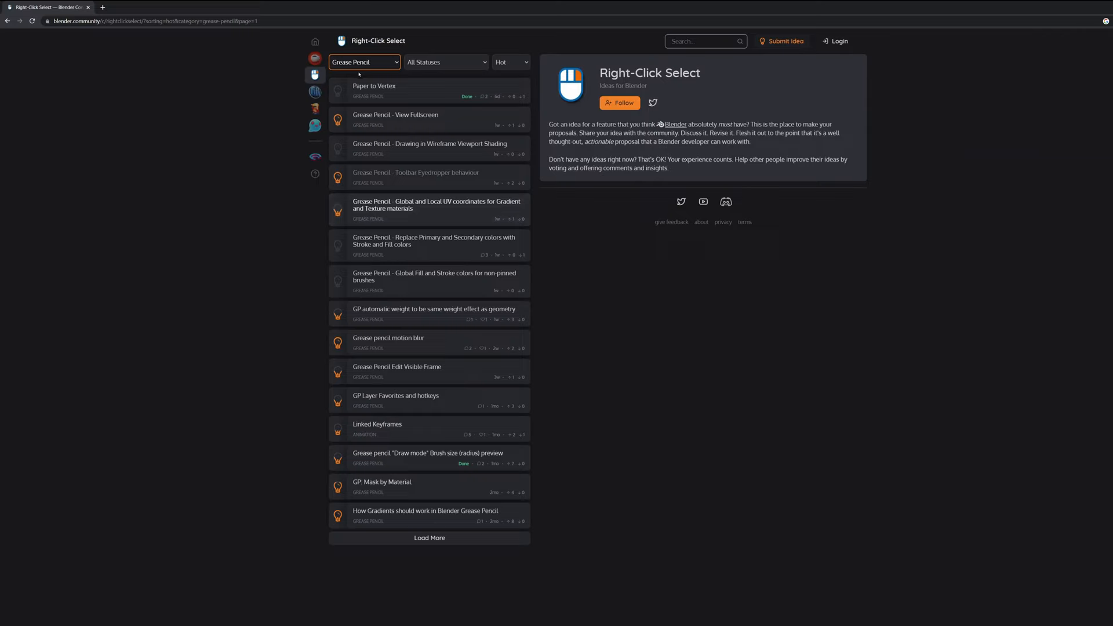